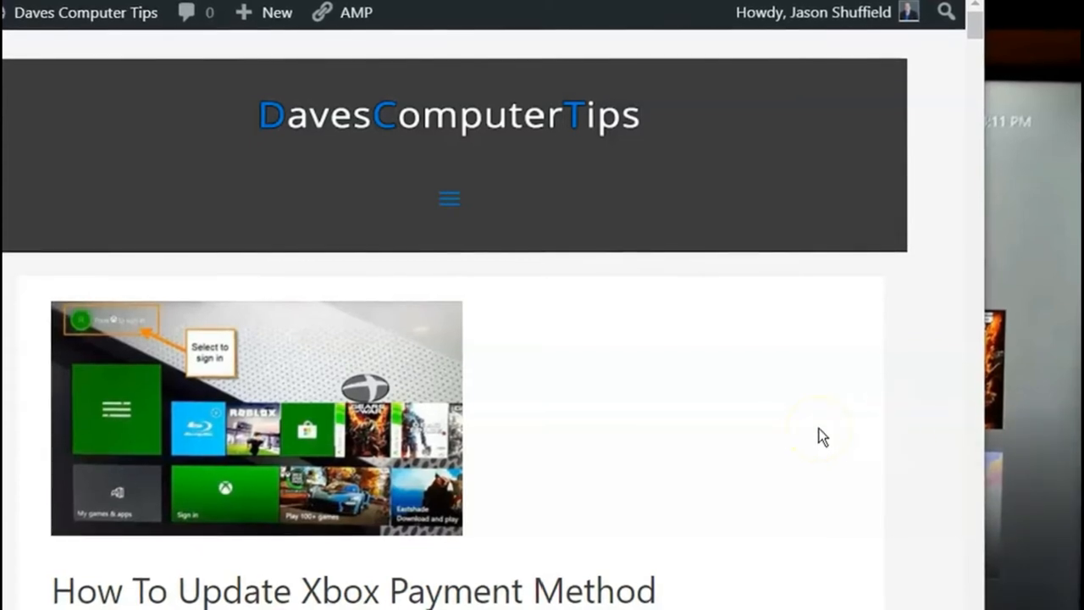
mouse_move(889, 110)
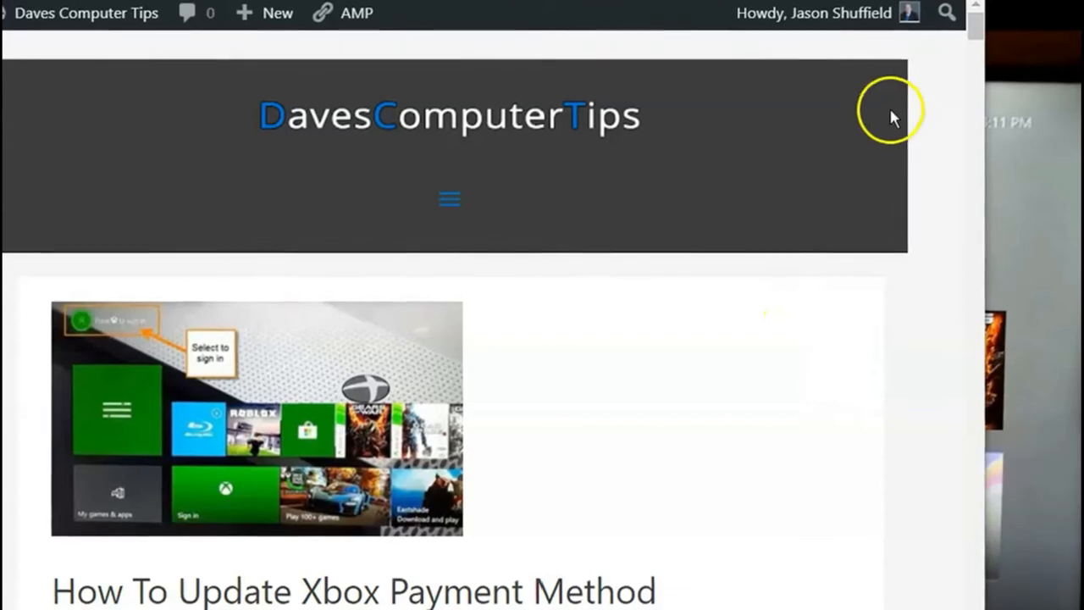
mouse_move(1030, 24)
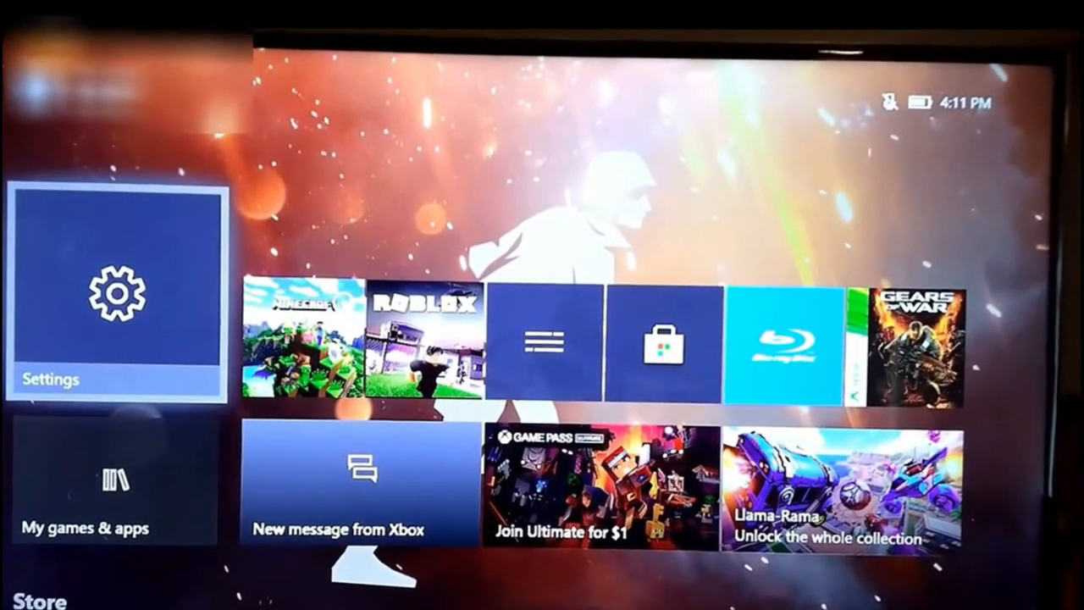
Step: Go to Settings and choose the Account section from the left-hand list
left_click(115, 291)
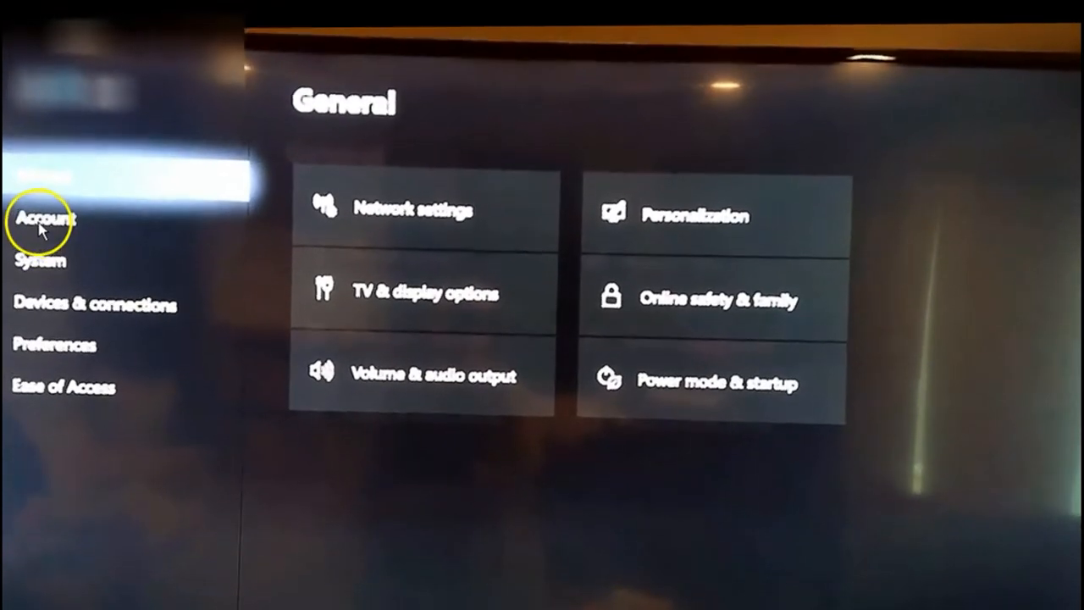
left_click(47, 217)
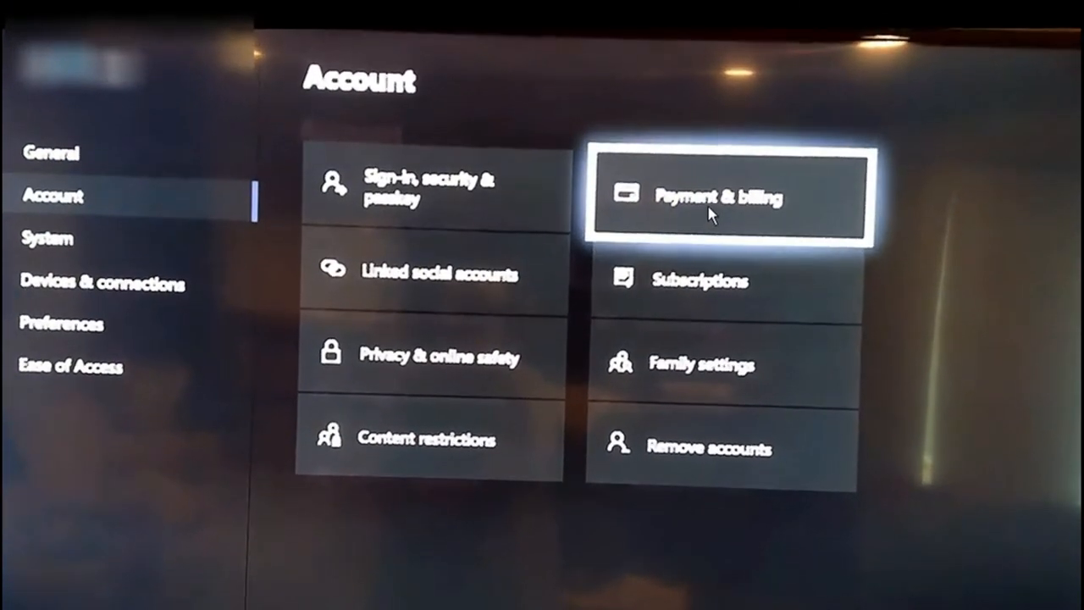
Step: Choose Payment & billing to reach the Payment options page
left_click(730, 197)
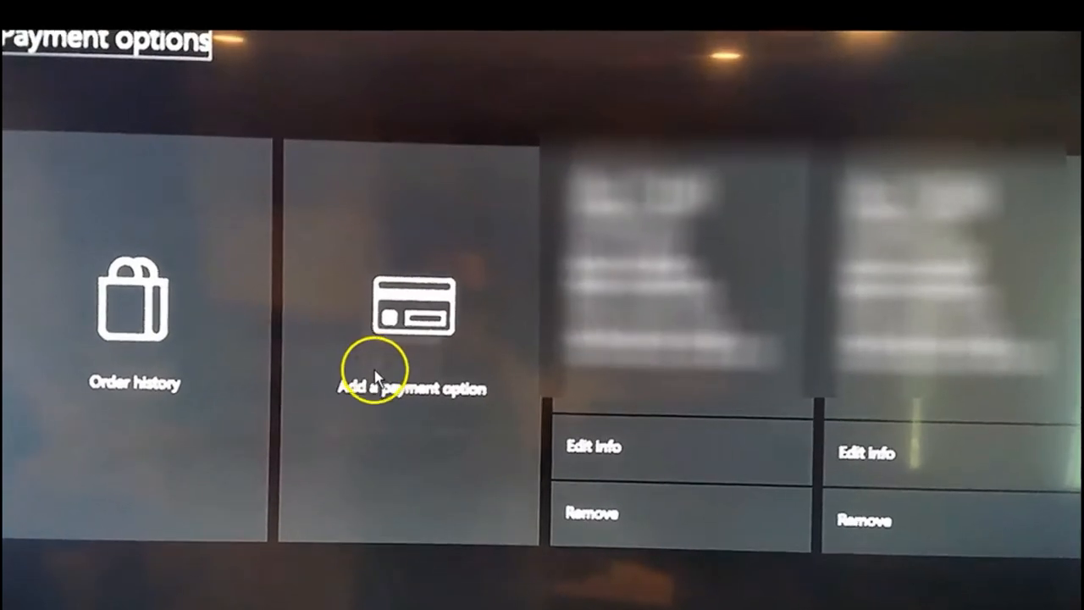
mouse_move(770, 291)
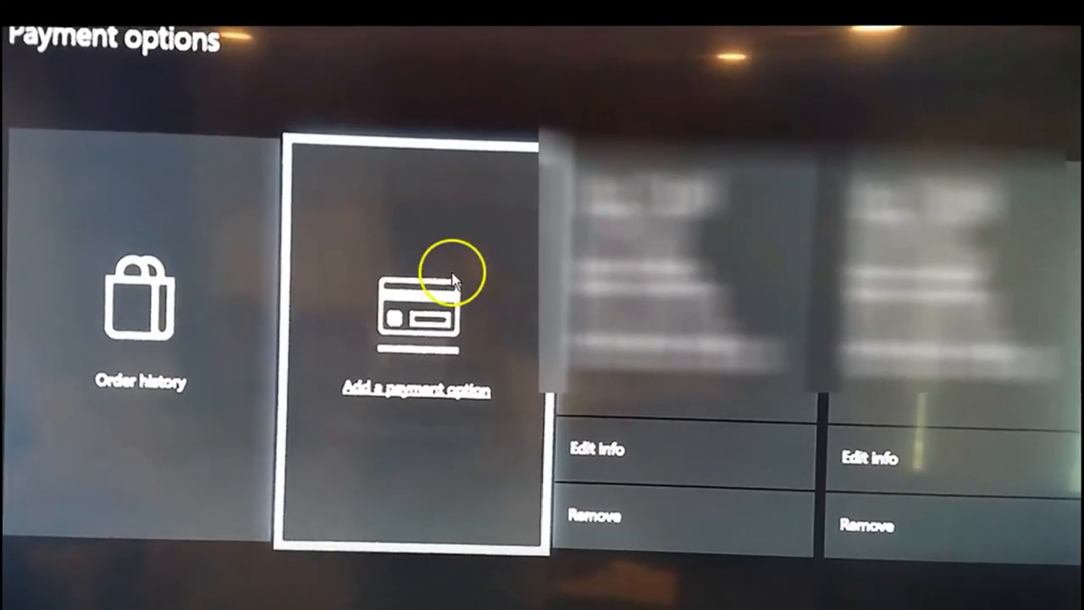
mouse_move(403, 474)
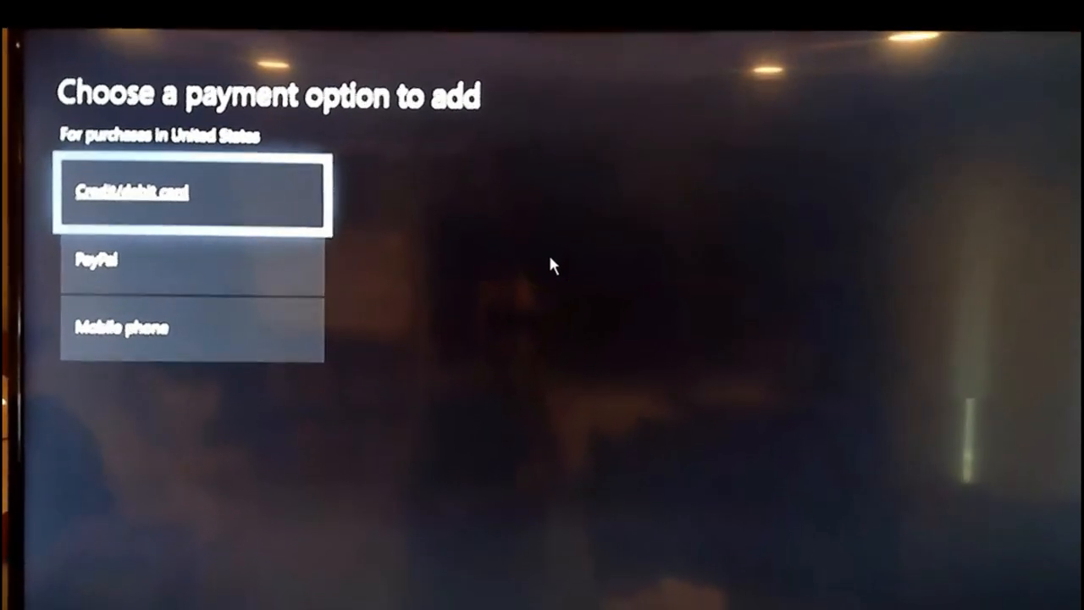
Step: Choose Credit/debit card to start the Add a credit or debit card form
left_click(193, 193)
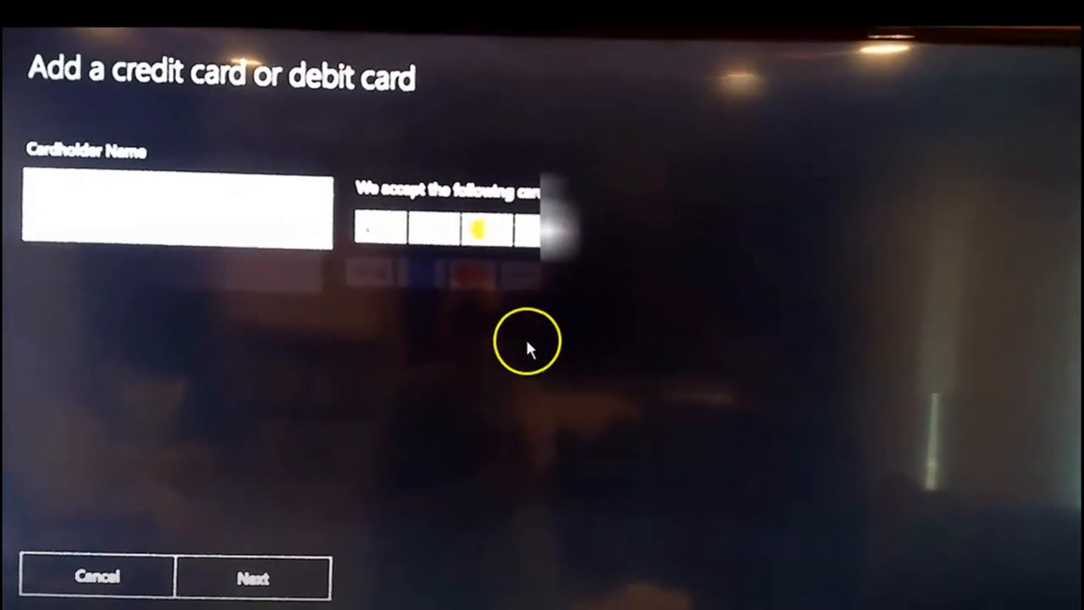